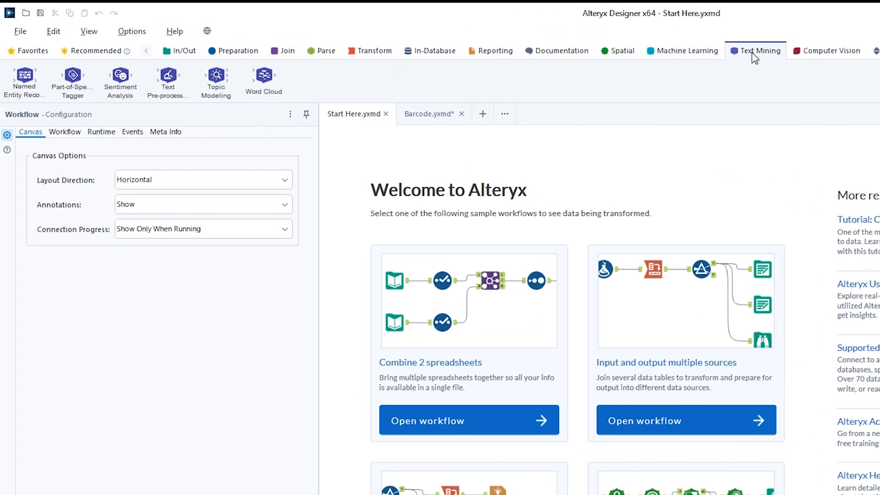
- Show the Computer Vision tool category with Barcode, Image Input and Image to Text tools
{"action": "left_click", "coordinate": [830, 51]}
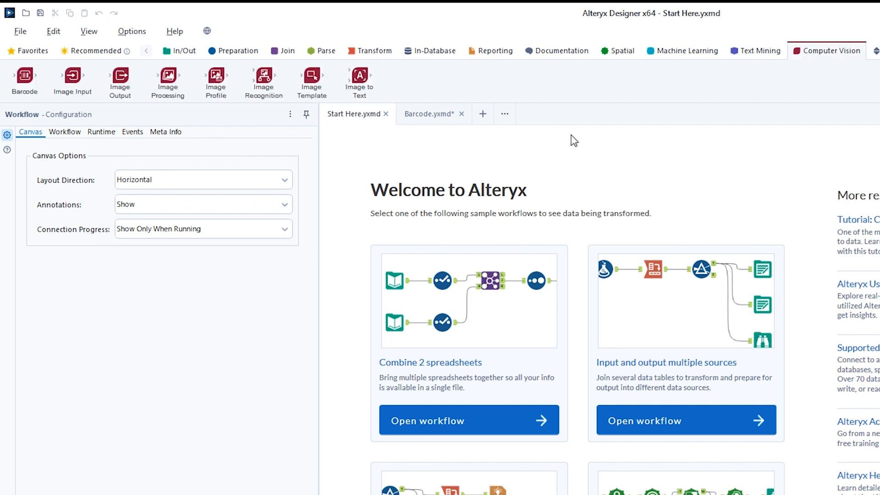
{"action": "mouse_move", "coordinate": [24, 81]}
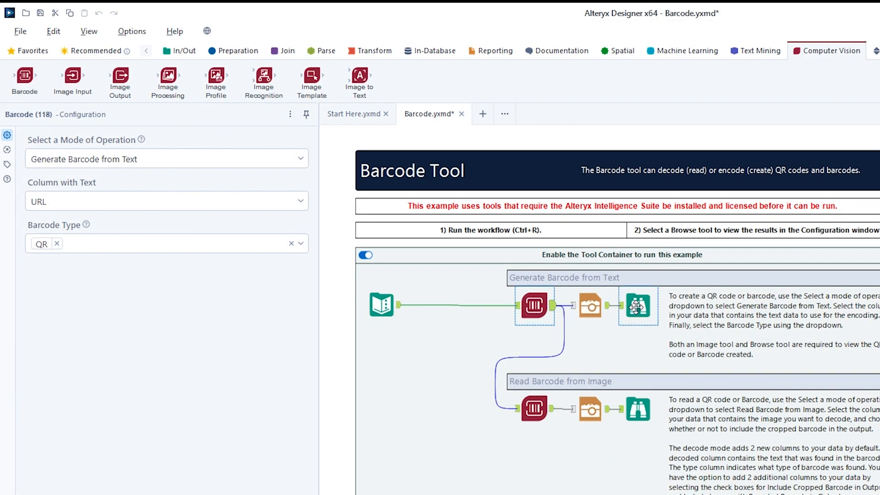
- Review the Barcode example's decoded QR results, then bring up the Image Processing example workflow
{"action": "left_click", "coordinate": [637, 307]}
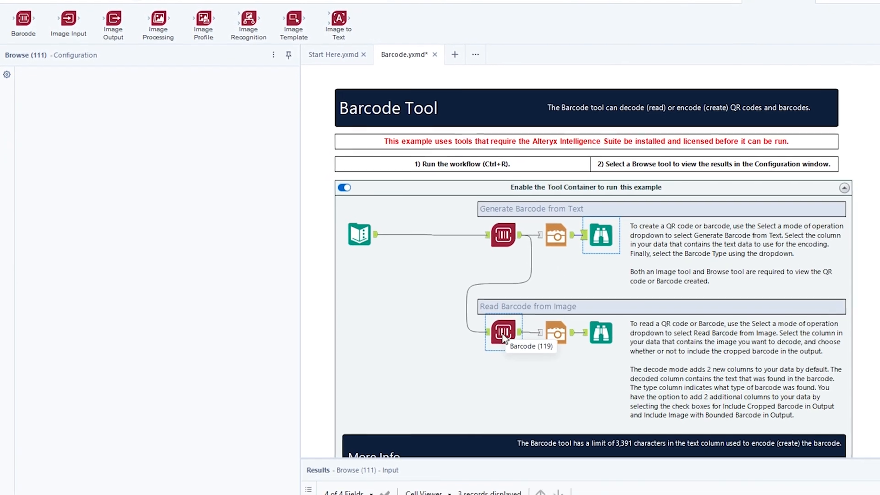
{"action": "left_click", "coordinate": [503, 333]}
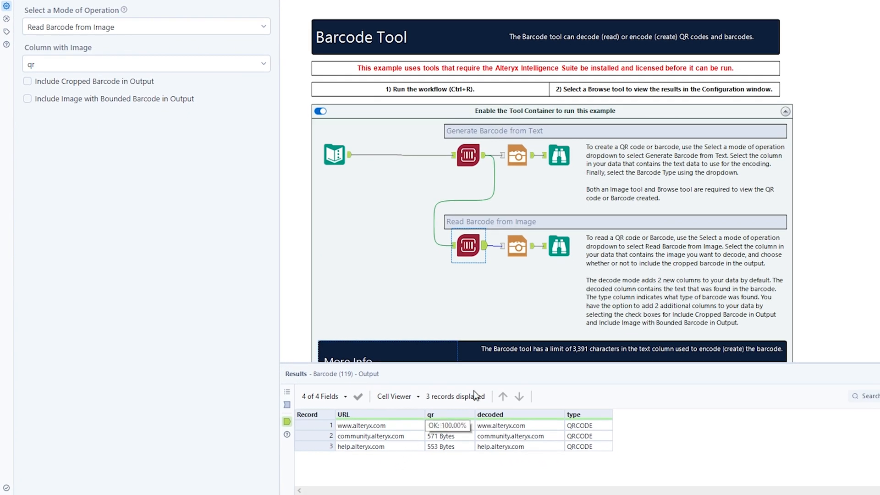
{"action": "left_click", "coordinate": [558, 246]}
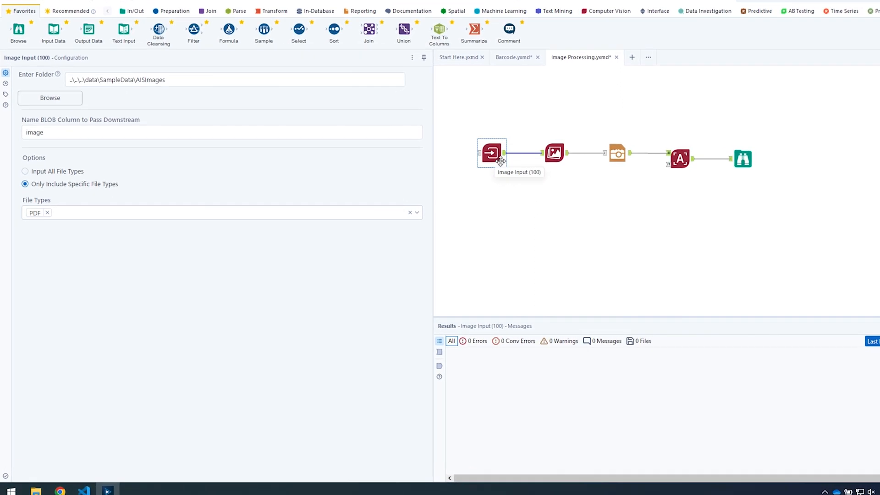
- Check the Image Processing step's Auto OCR optimization, then view the PDF Parsing example's image-to-text step
{"action": "left_click", "coordinate": [554, 153]}
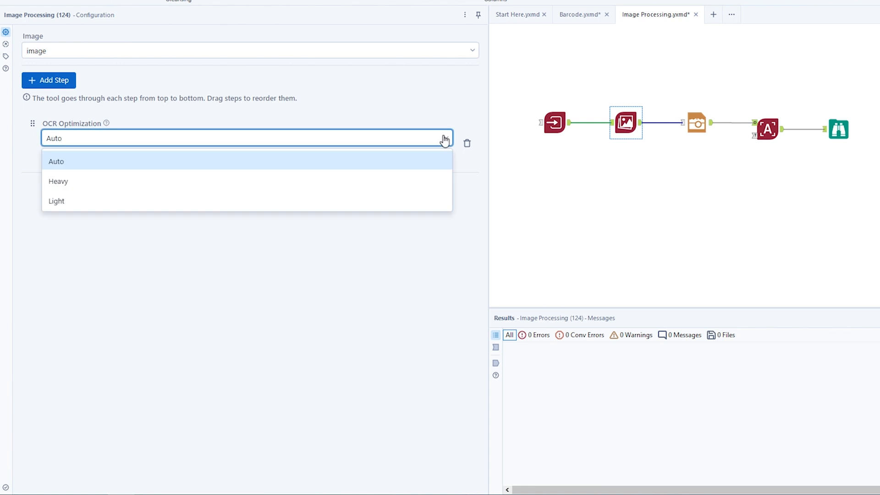
{"action": "left_click", "coordinate": [55, 161]}
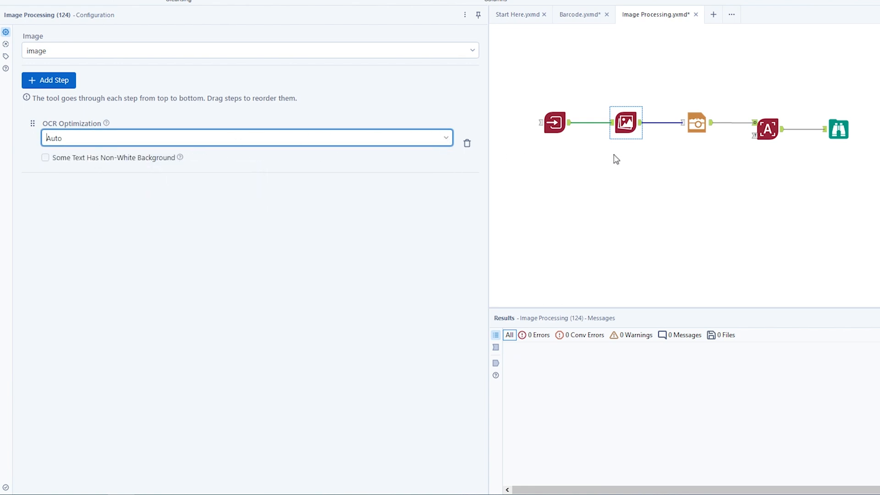
{"action": "left_click", "coordinate": [838, 130]}
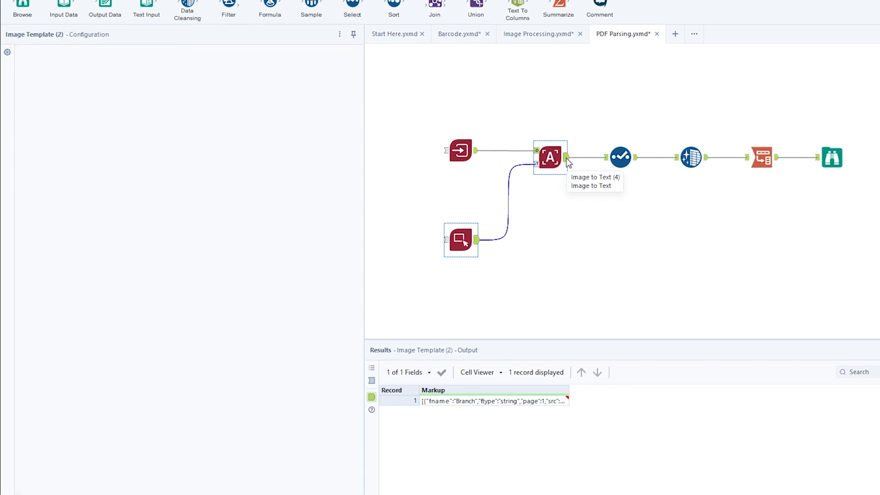
{"action": "left_click", "coordinate": [550, 157]}
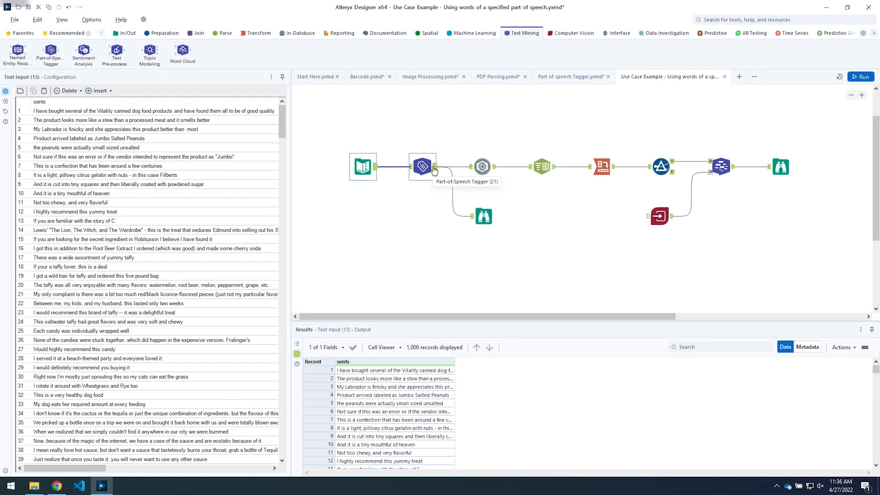
- View the Part-of-Speech Tagger output and scroll the dependency diagram of the first review sentence
{"action": "left_click", "coordinate": [422, 166]}
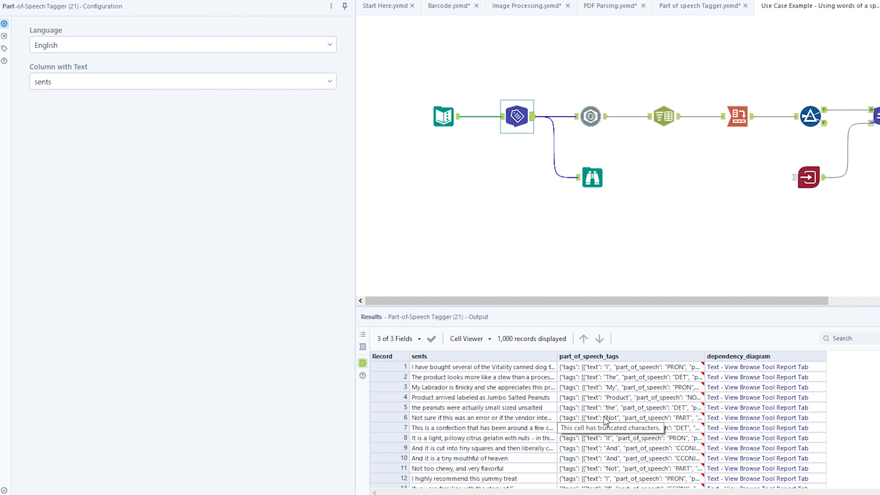
{"action": "mouse_move", "coordinate": [590, 424]}
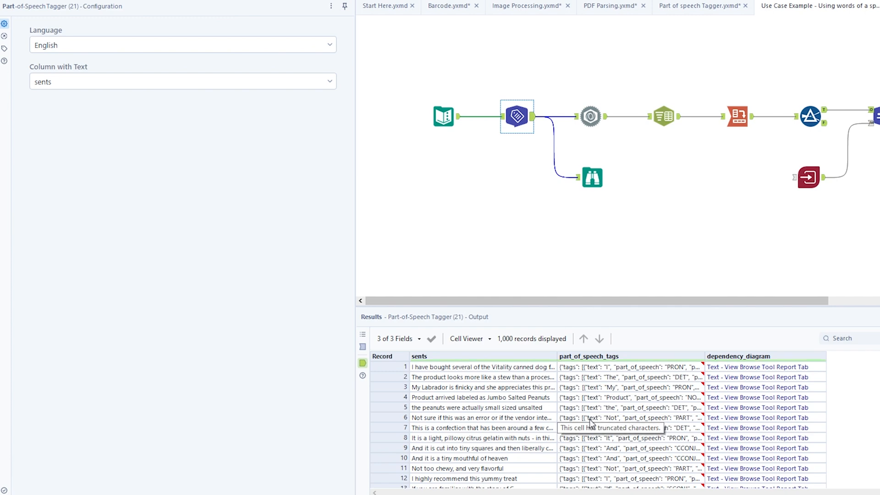
{"action": "left_click", "coordinate": [592, 177]}
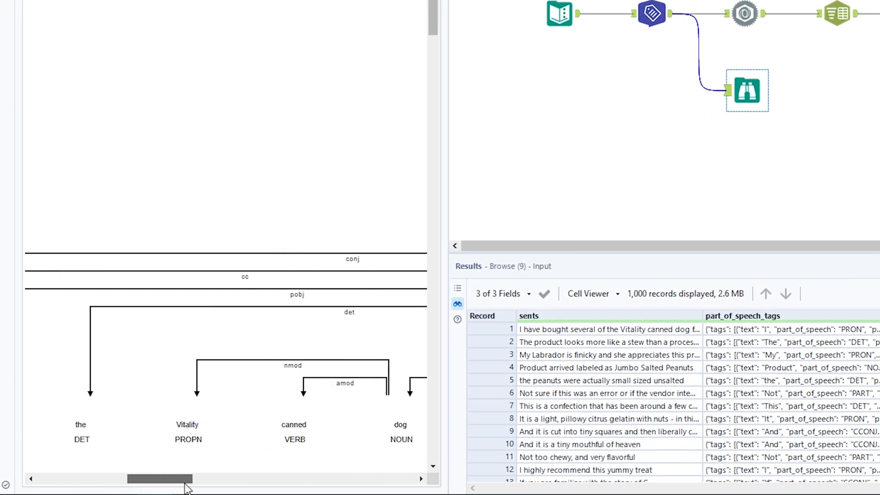
{"action": "left_click_drag", "start_coordinate": [163, 478], "coordinate": [247, 478]}
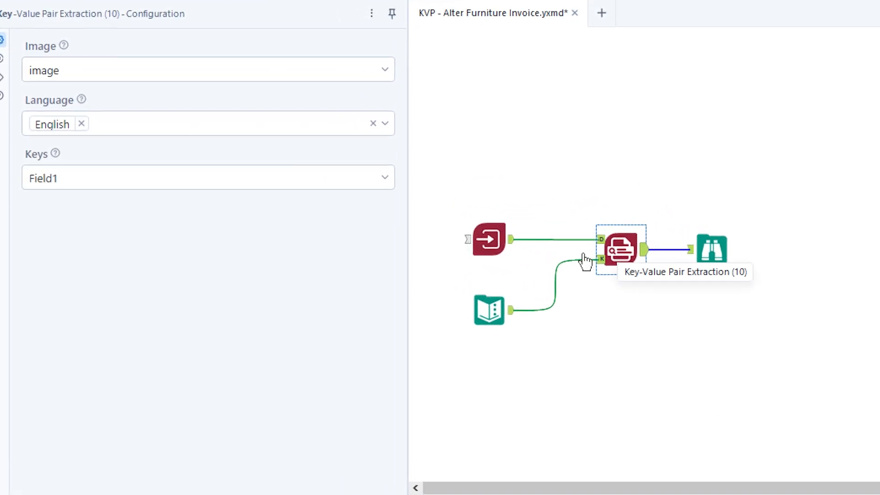
{"action": "mouse_move", "coordinate": [55, 154]}
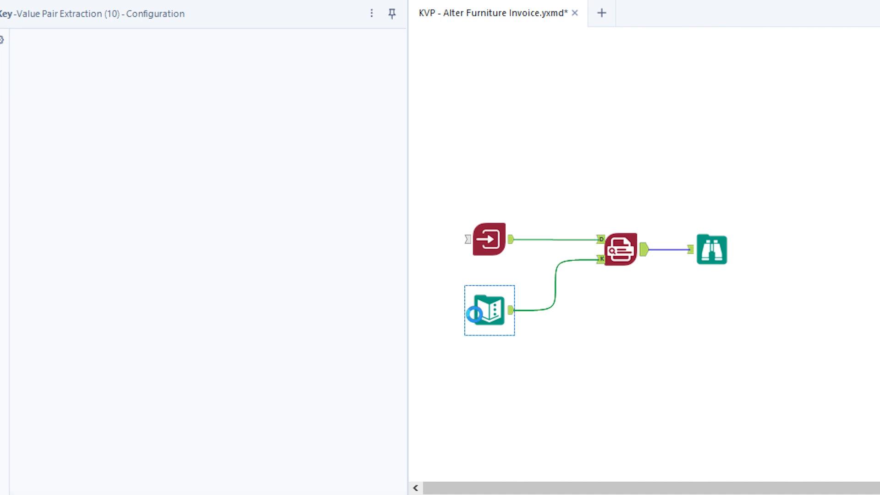
- View the extracted Alter Furniture invoice key-value pairs, then bring up the Key Value Pairs example workflow
{"action": "left_click", "coordinate": [489, 311]}
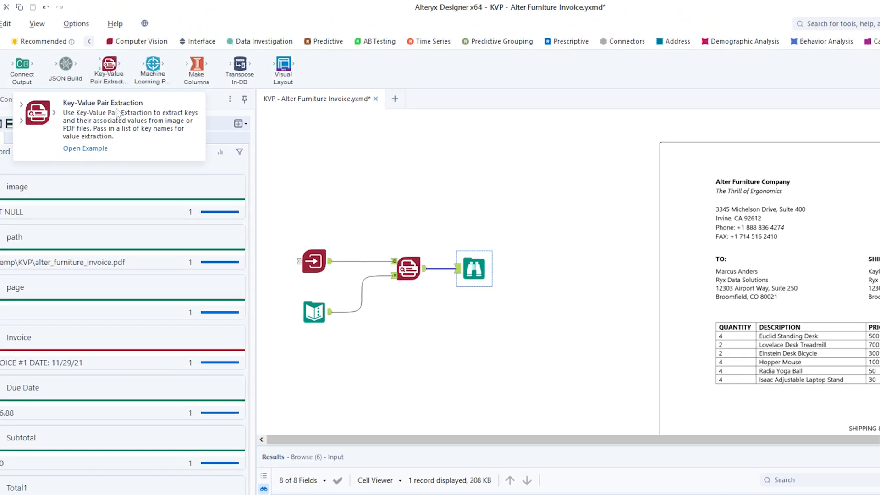
{"action": "left_click", "coordinate": [85, 148]}
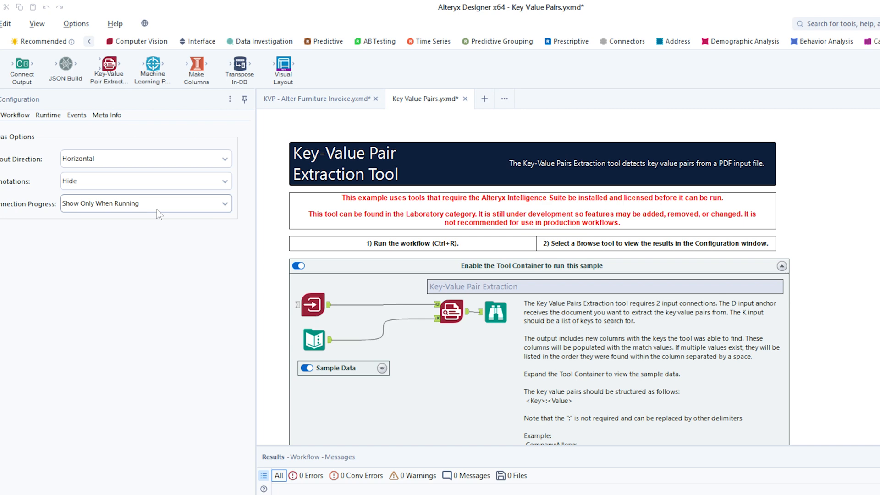